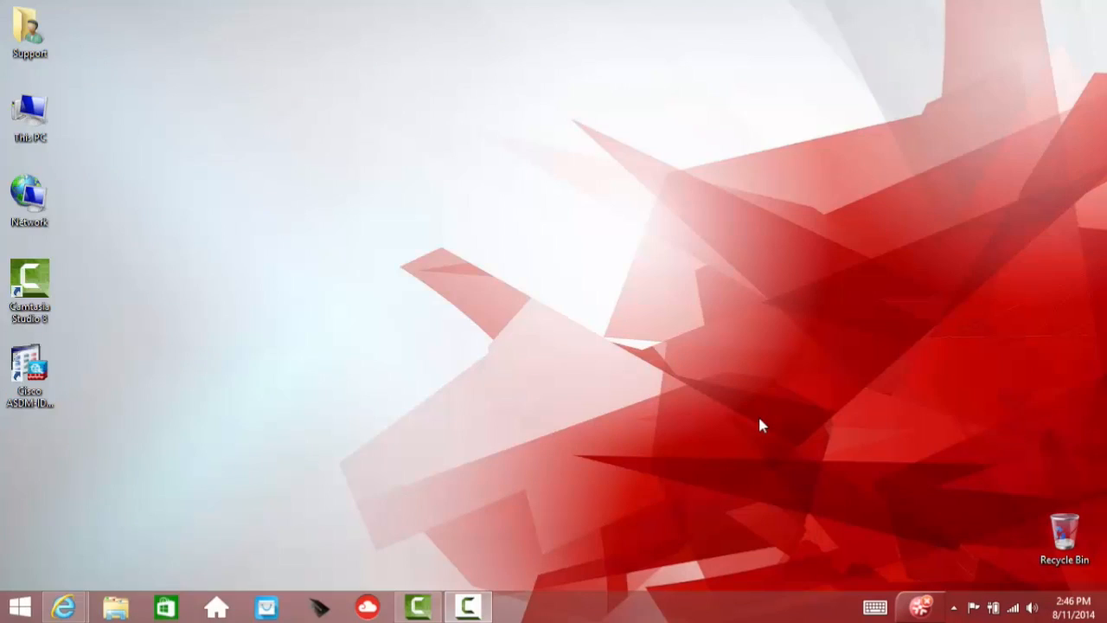
# Bring up the Windows 8.1 Start screen from the desktop and point at search.
pyautogui.click(19, 606)
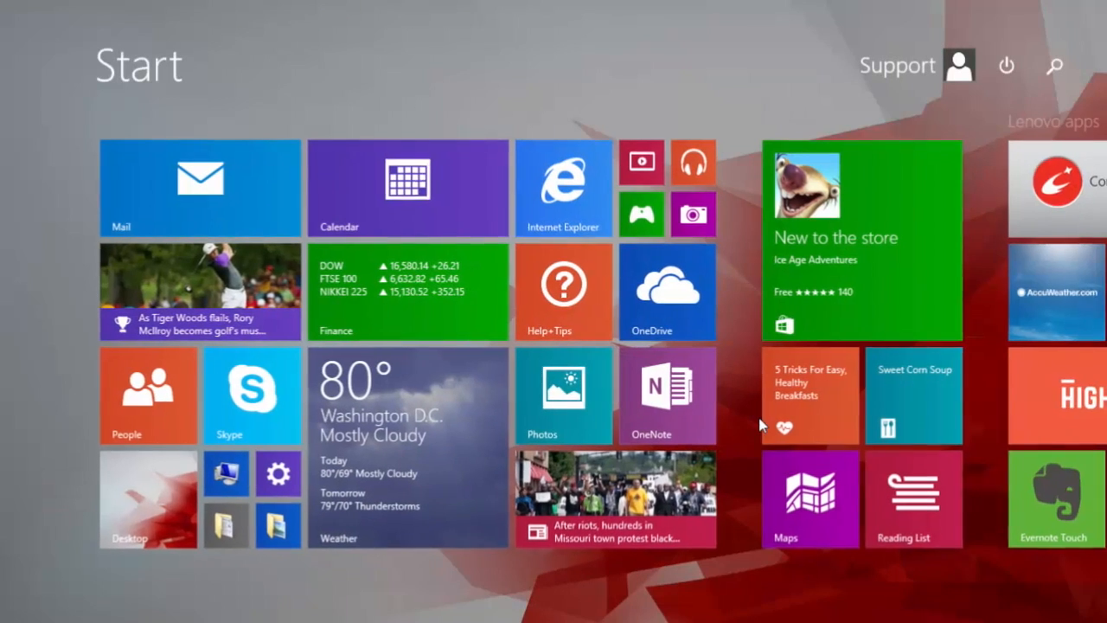
pyautogui.click(1055, 65)
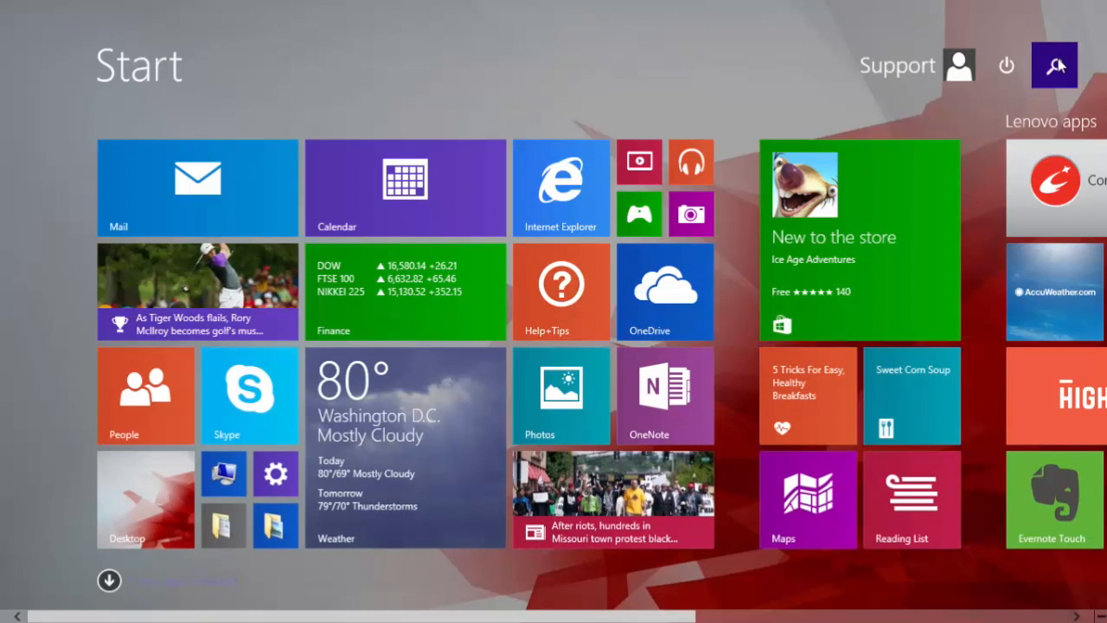
# Search for 'blue' and pick the Bluetooth settings result.
pyautogui.click(1054, 65)
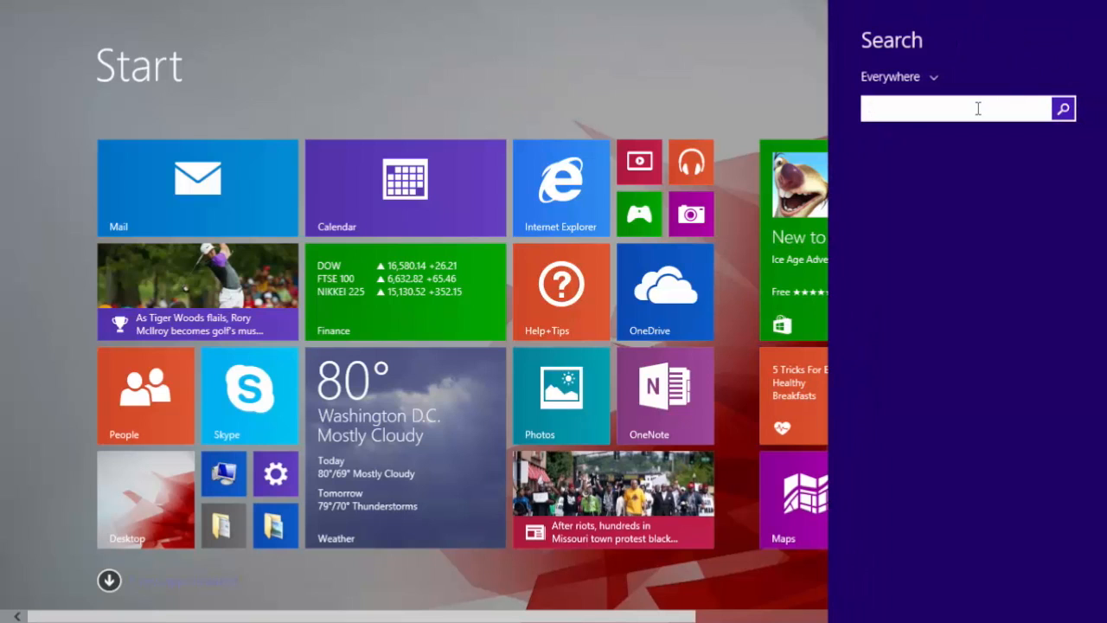
pyautogui.write('bluetooth')
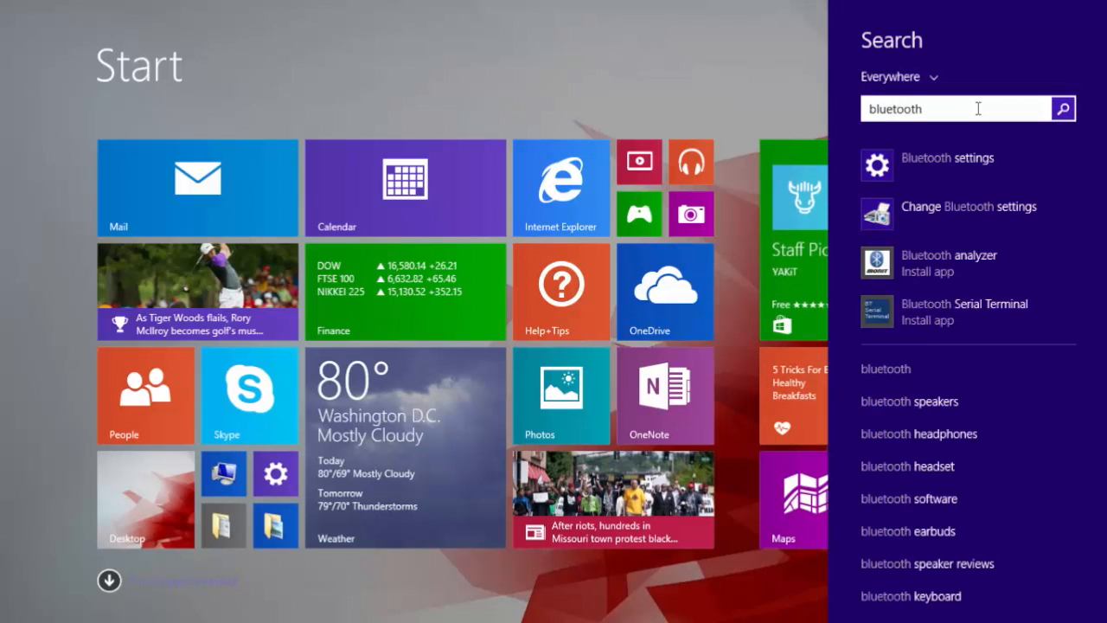
pyautogui.click(947, 164)
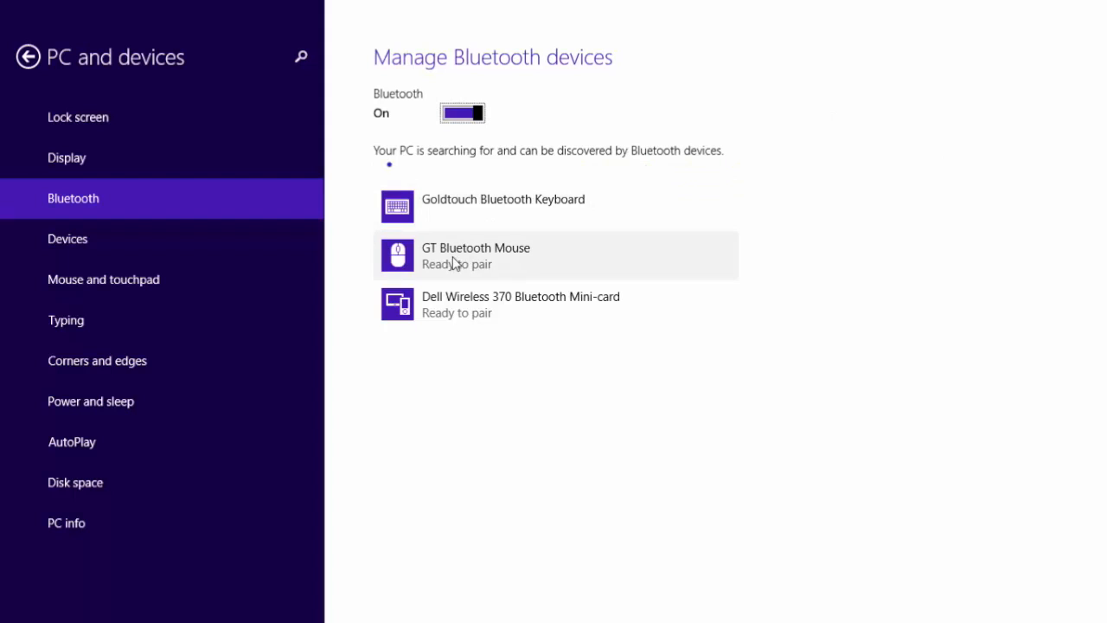
# Pair the GT Bluetooth Mouse until it shows Connected, then close PC settings.
pyautogui.click(553, 255)
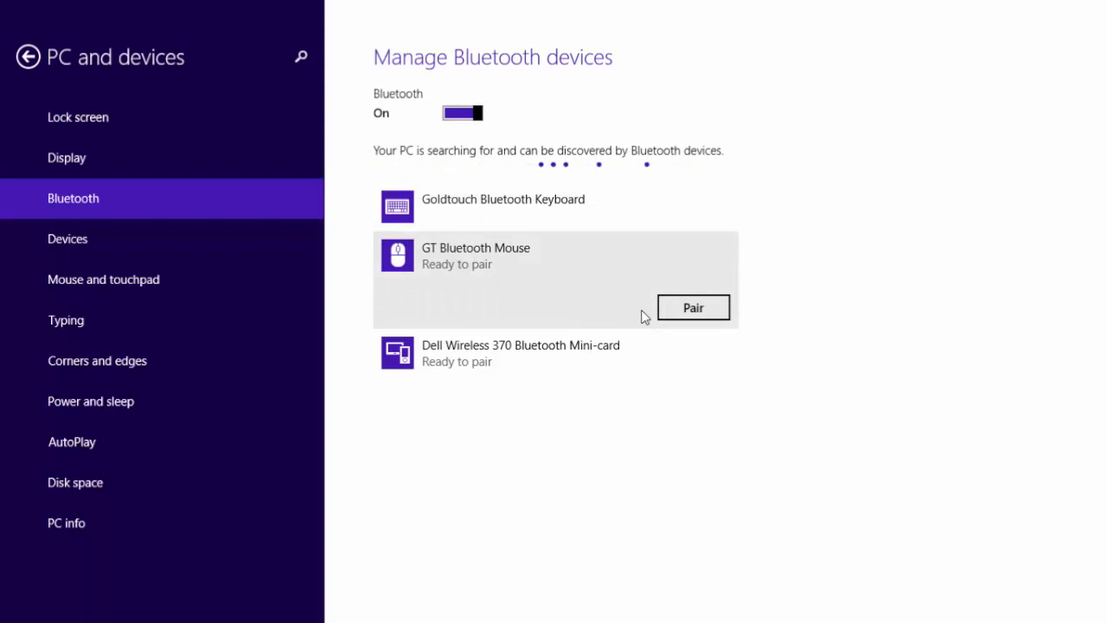
pyautogui.click(693, 307)
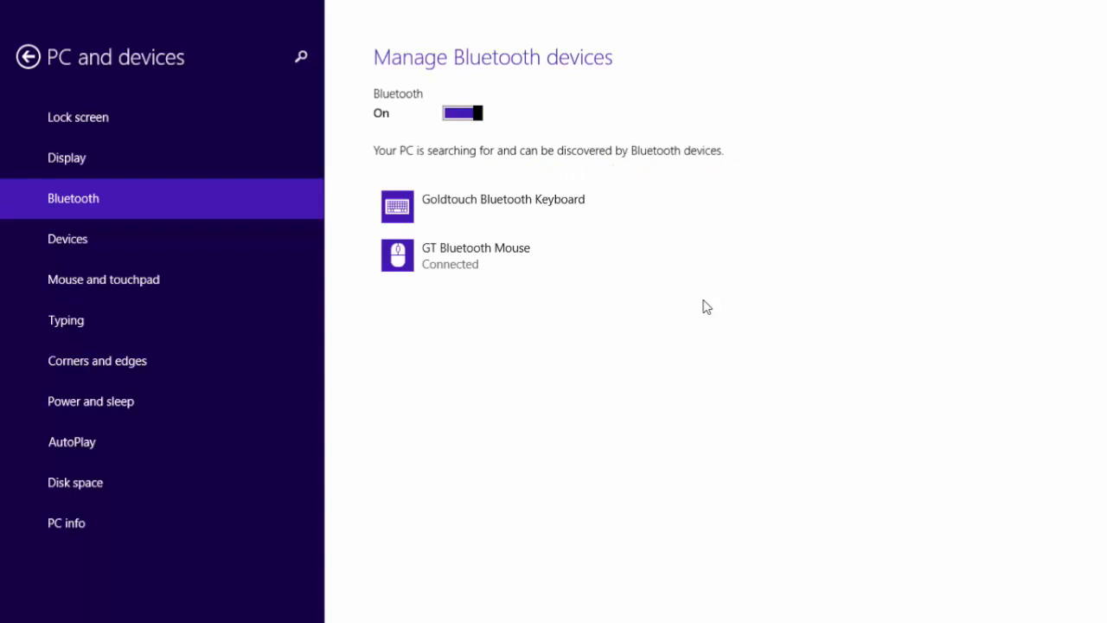
pyautogui.moveTo(1031, 7)
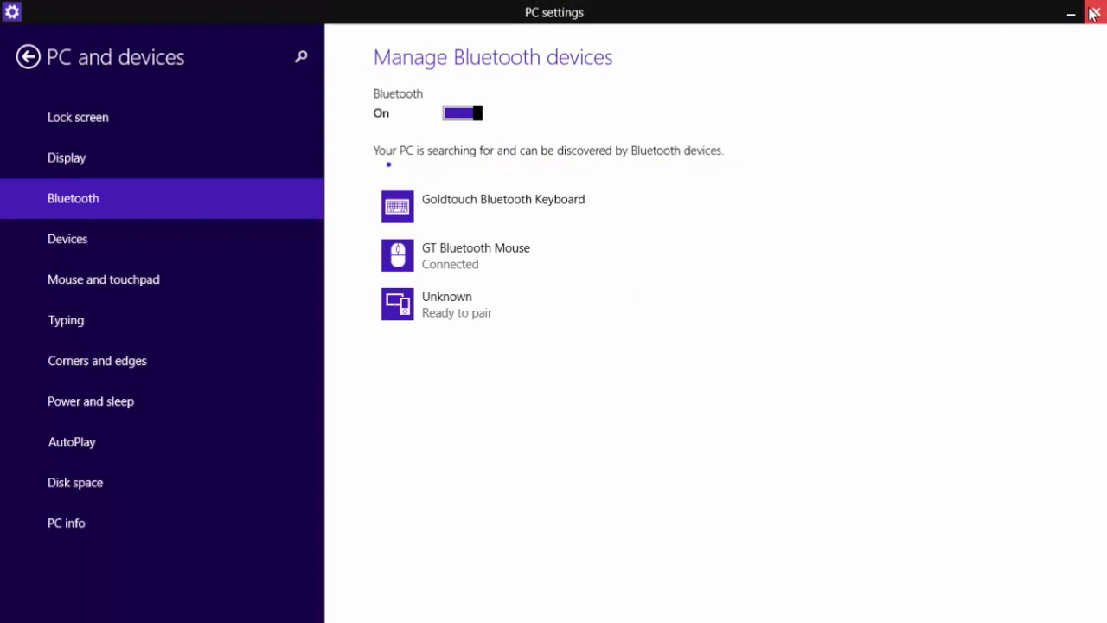
pyautogui.click(1093, 12)
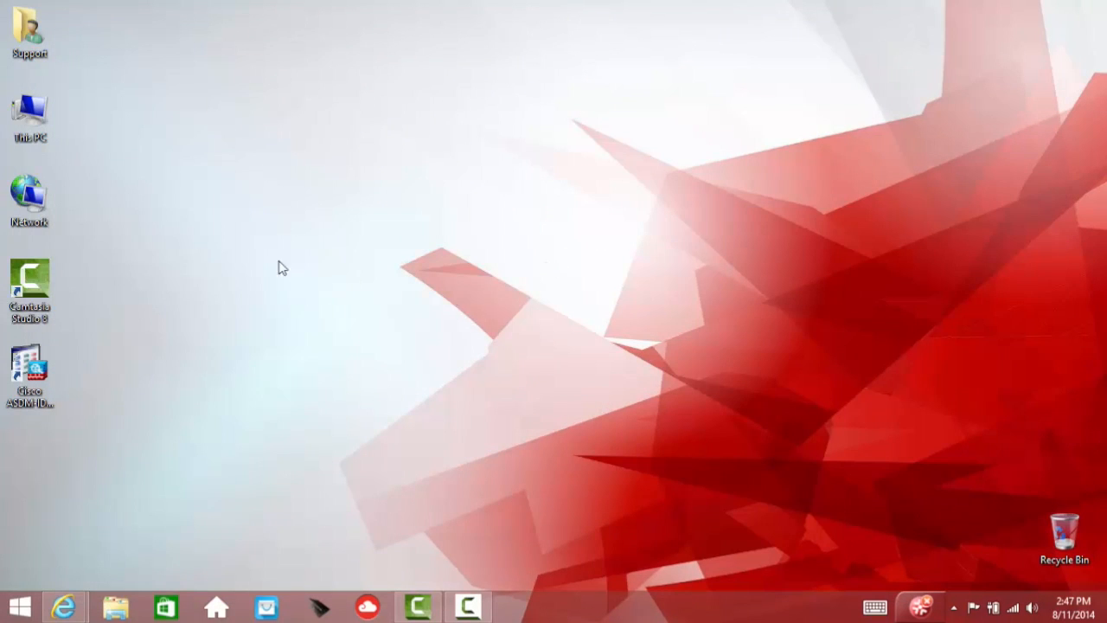